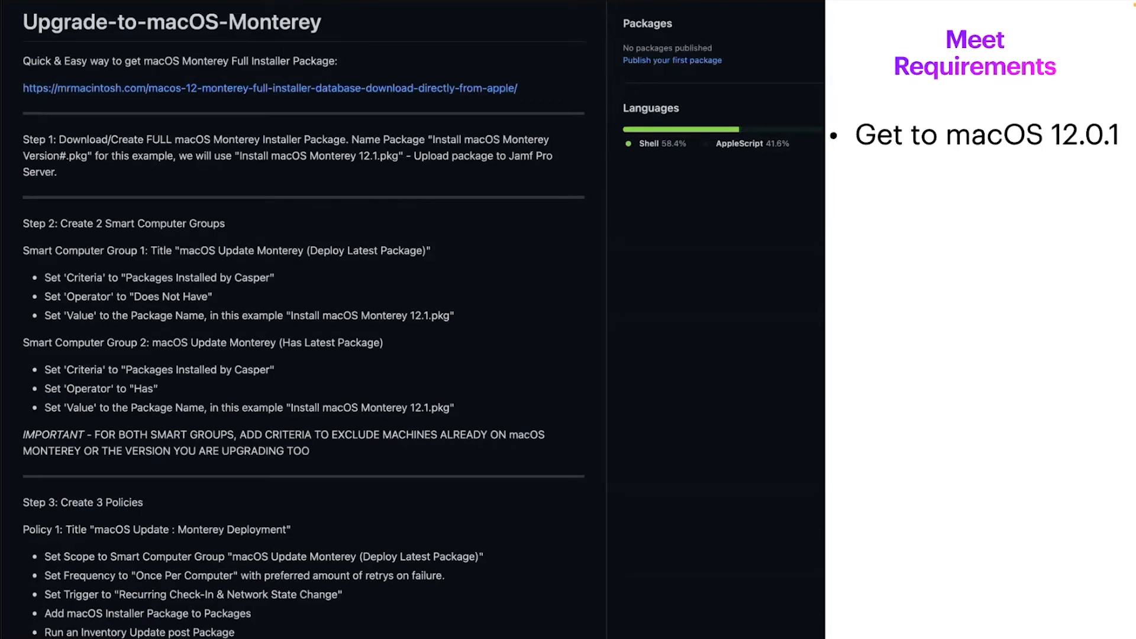
- Begin sending remote commands to the smart group's computer via the Action menu
scroll("down", 3)
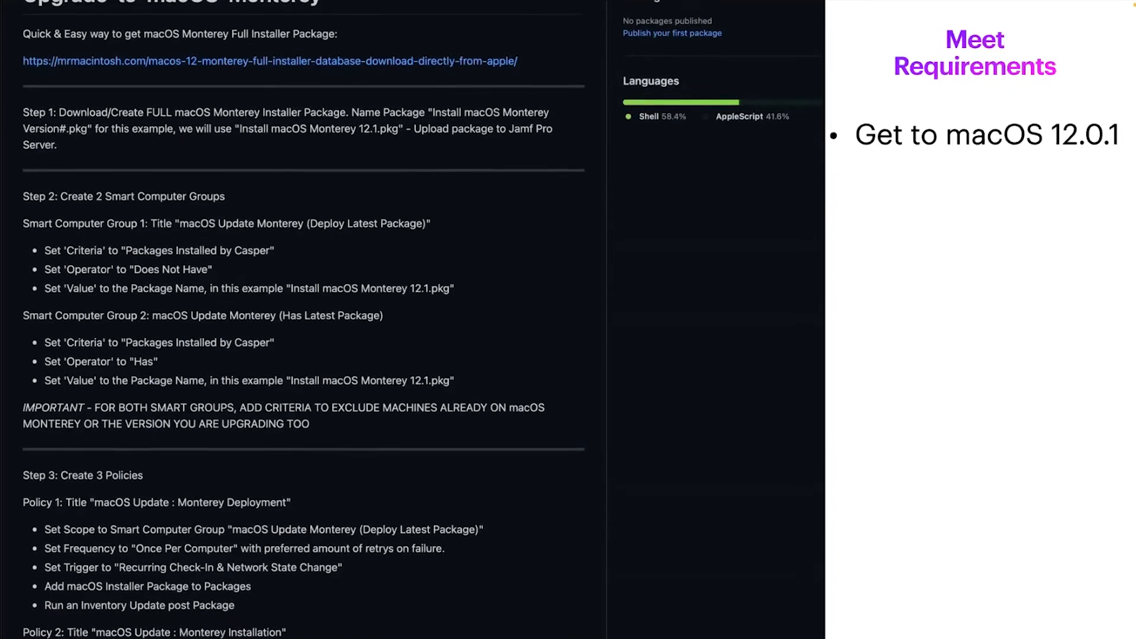
scroll("down", 3)
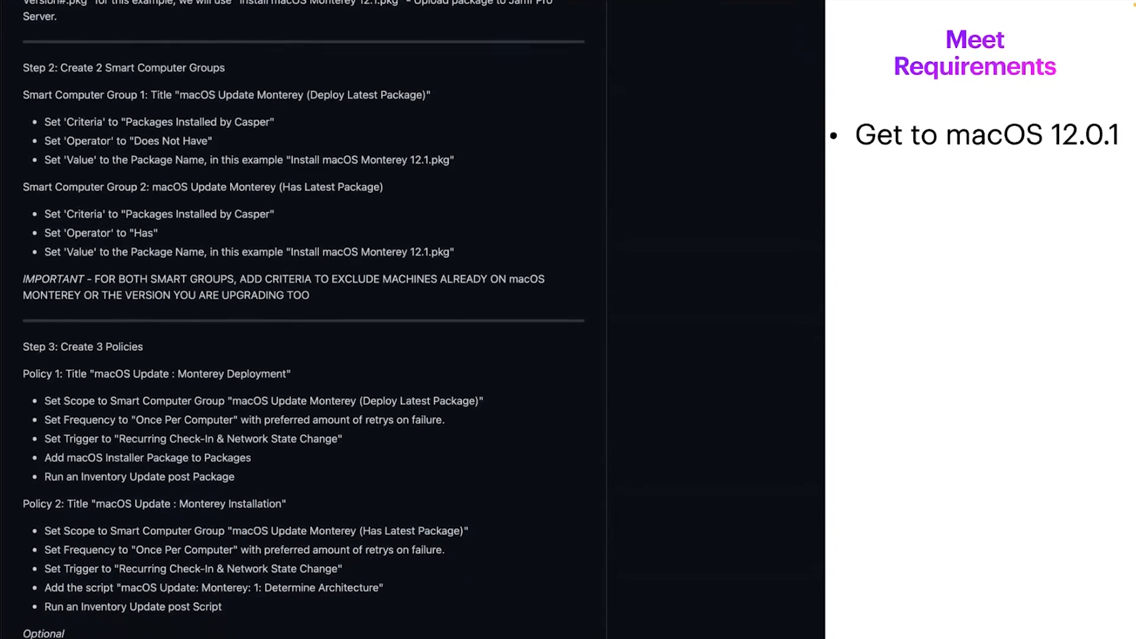
scroll("down", 3)
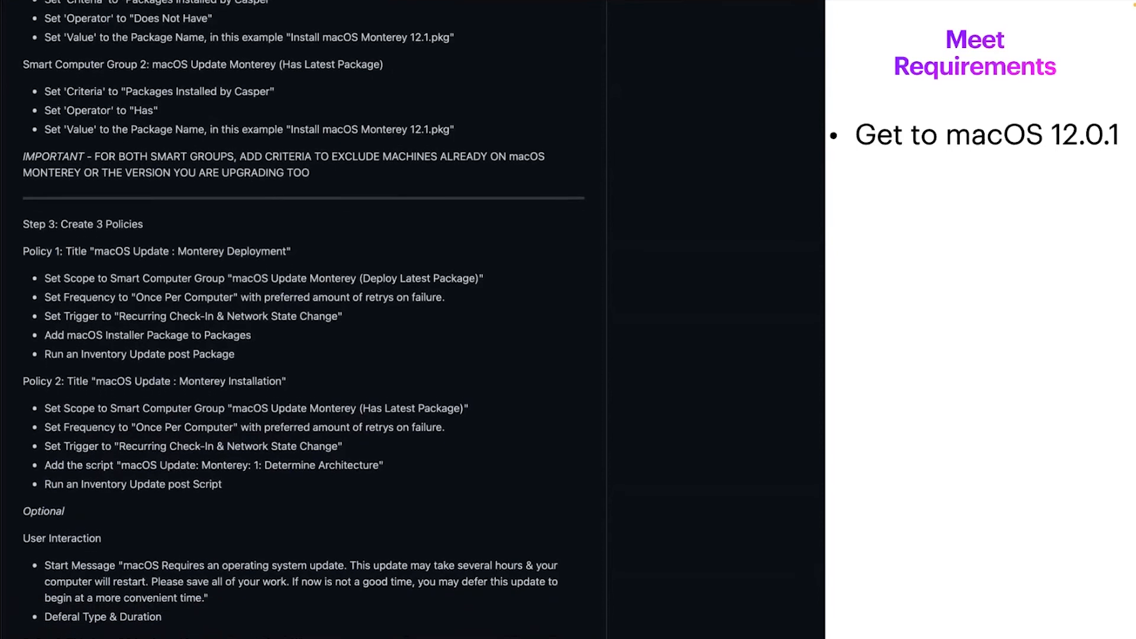
scroll("down", 3)
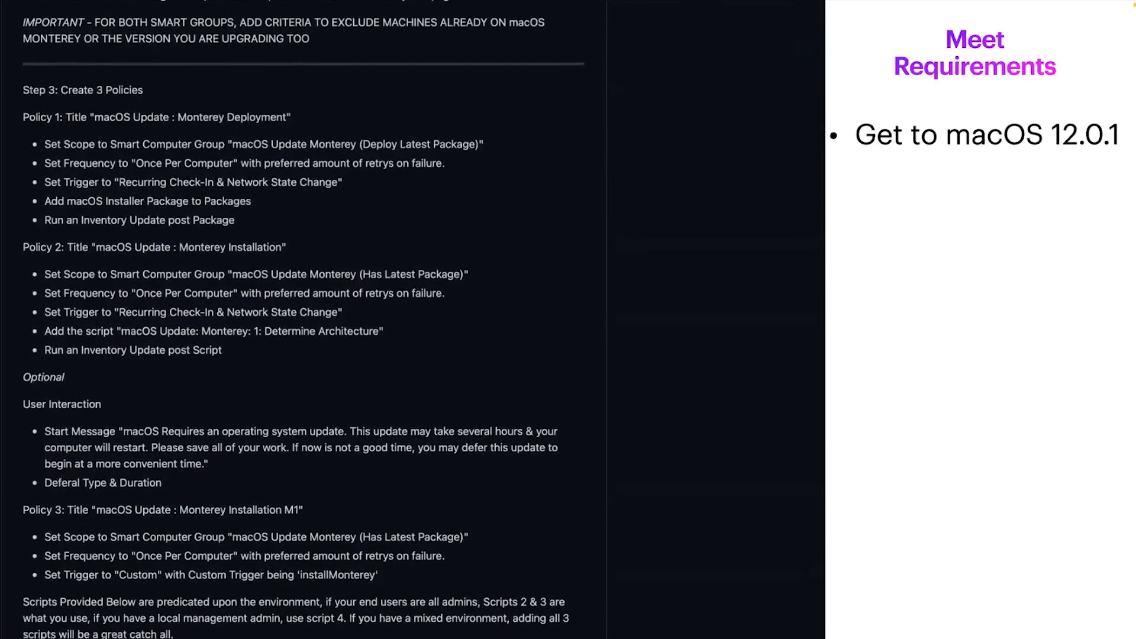
scroll("down", 3)
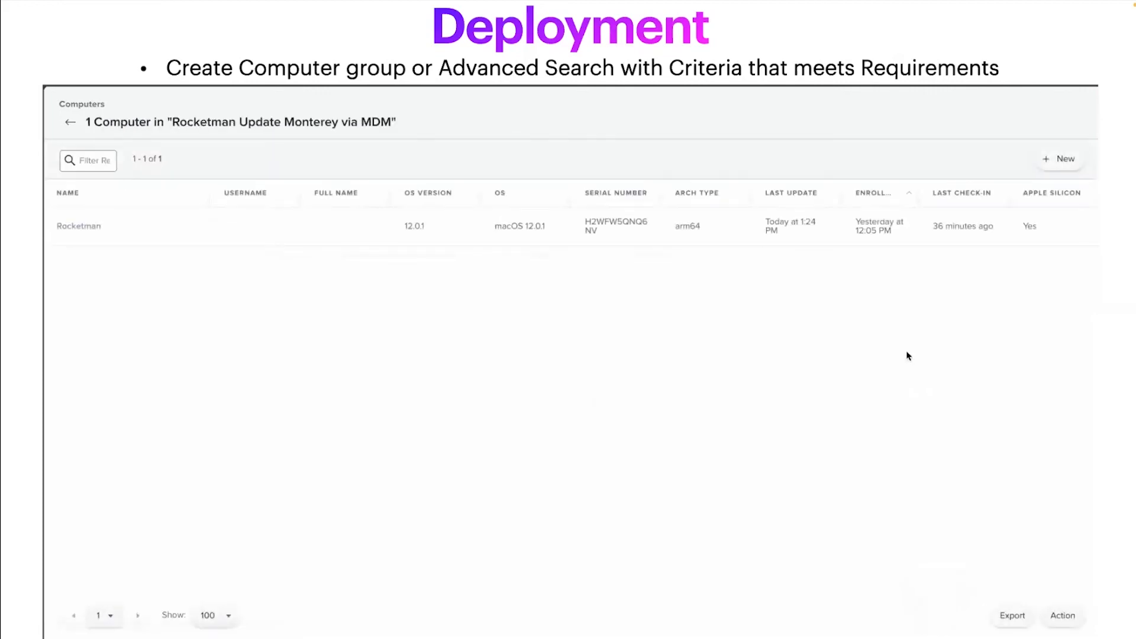
left_click(1063, 615)
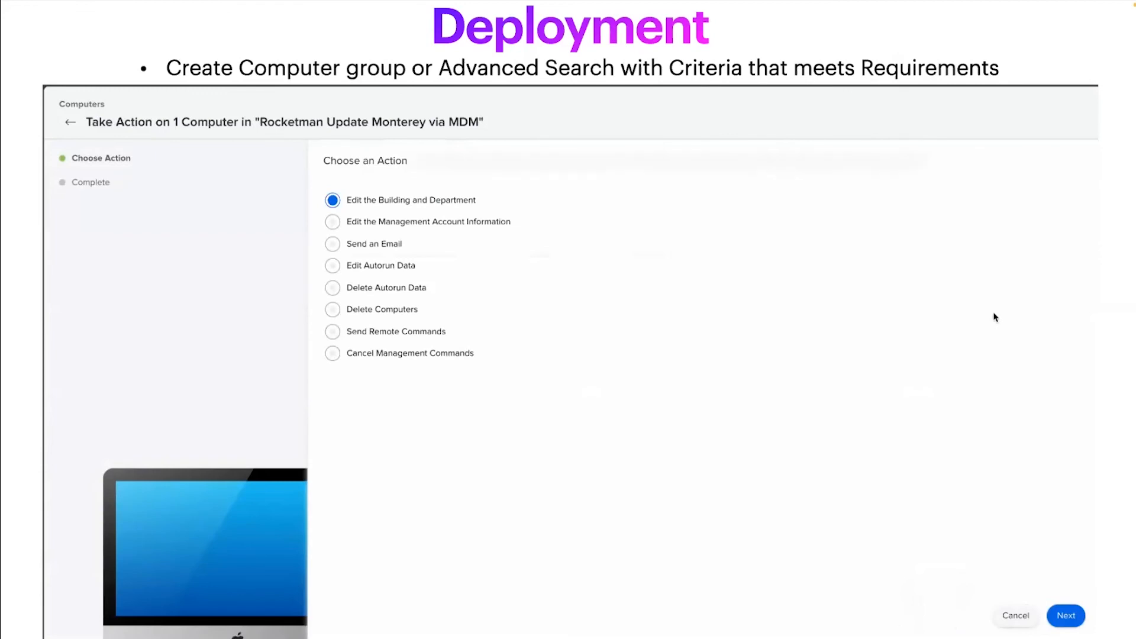
left_click(332, 331)
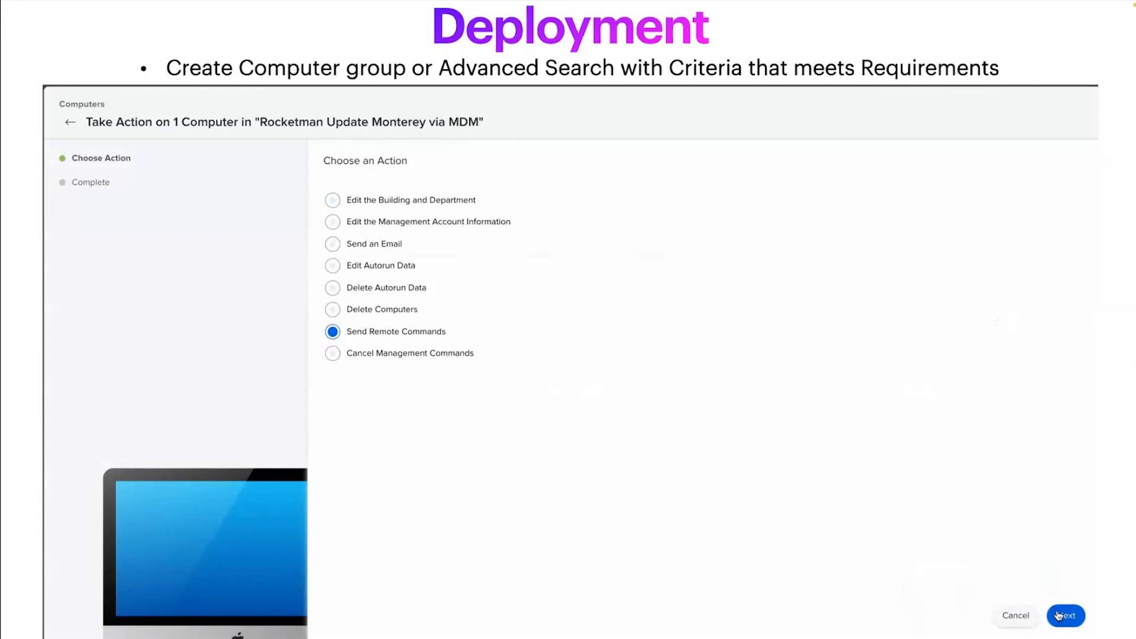
left_click(1066, 615)
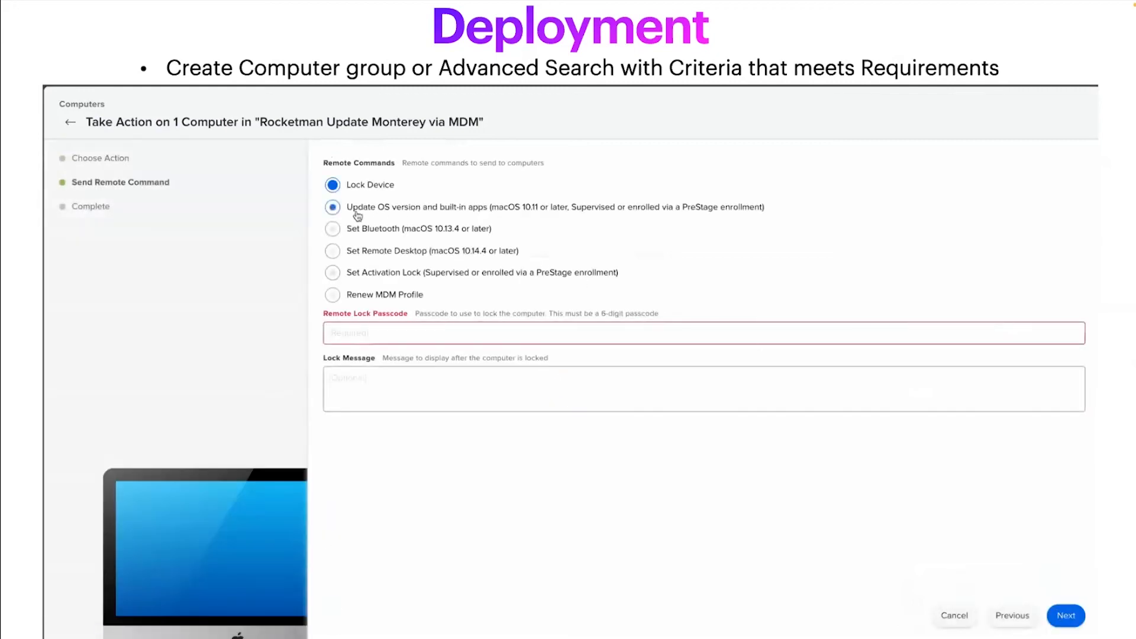
- Send an Update OS command for macOS 12.2, downloaded for later install with 7 deferrals
left_click(332, 207)
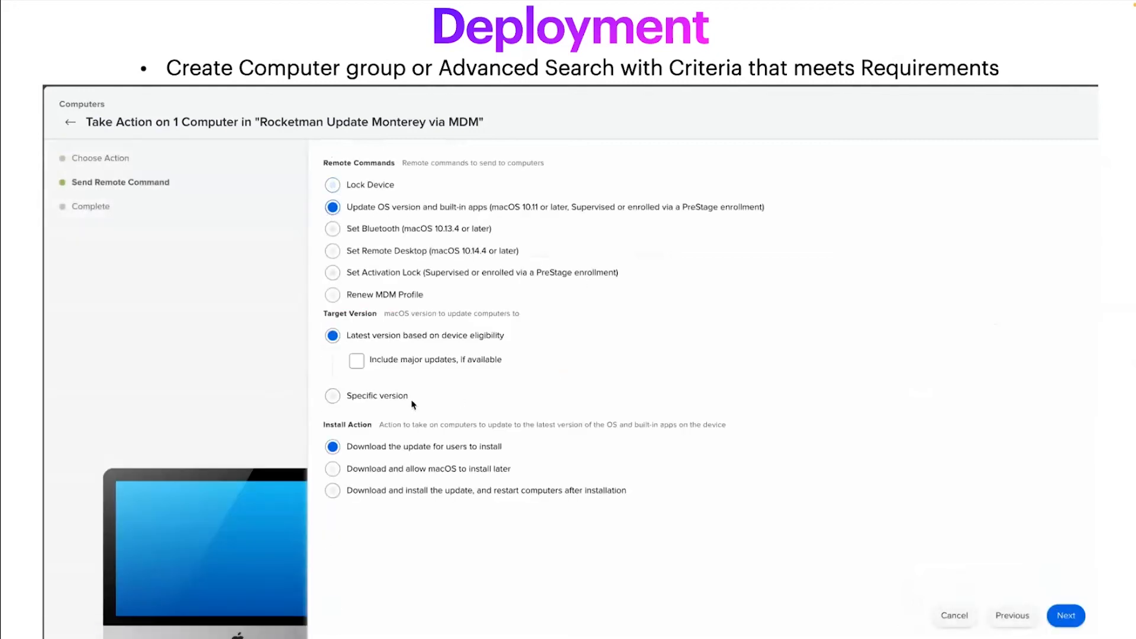
left_click(332, 396)
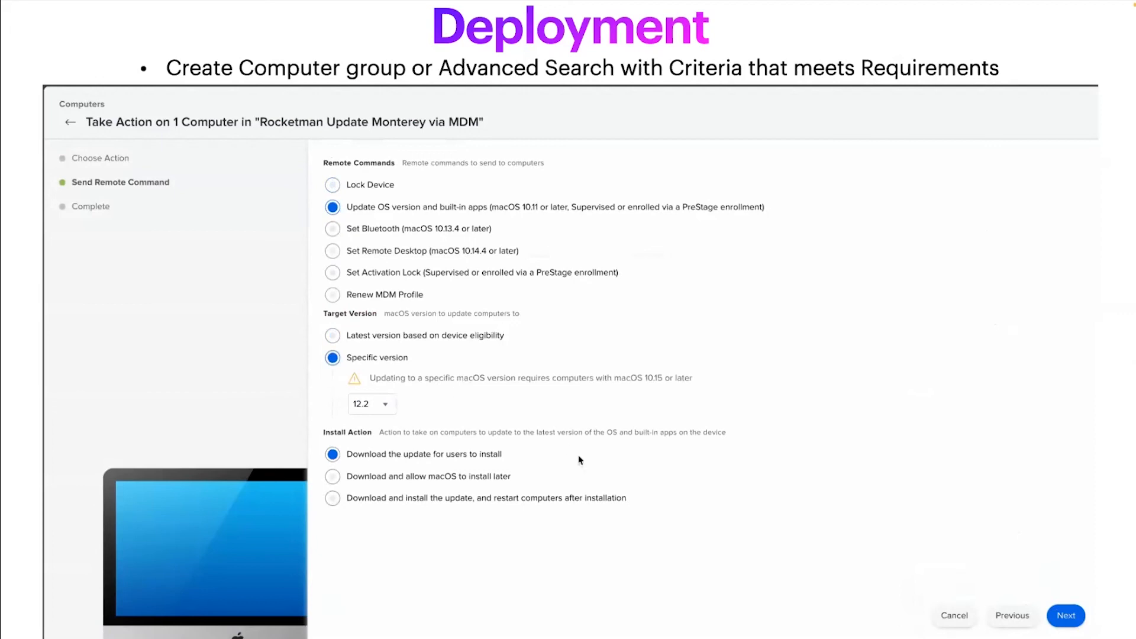
left_click(332, 476)
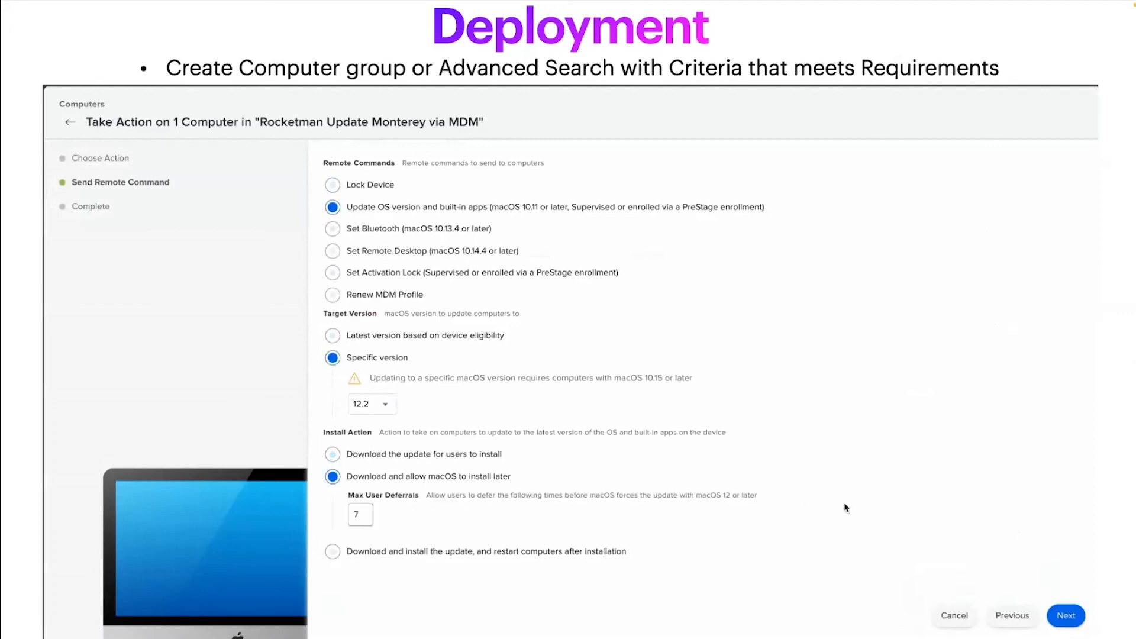
mouse_move(1065, 616)
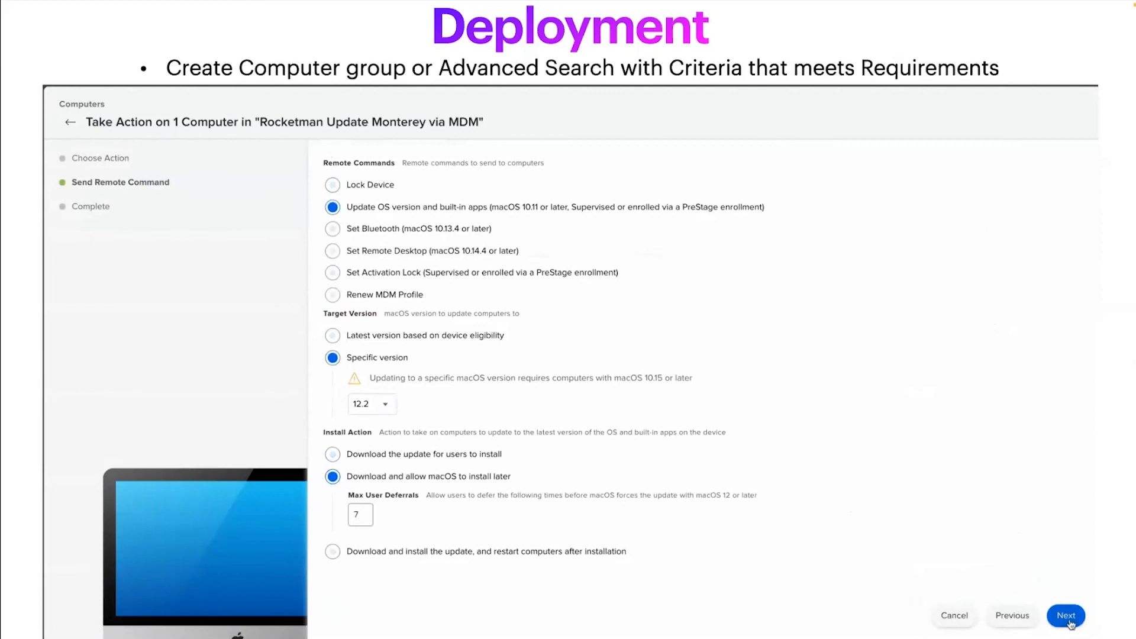
left_click(1065, 615)
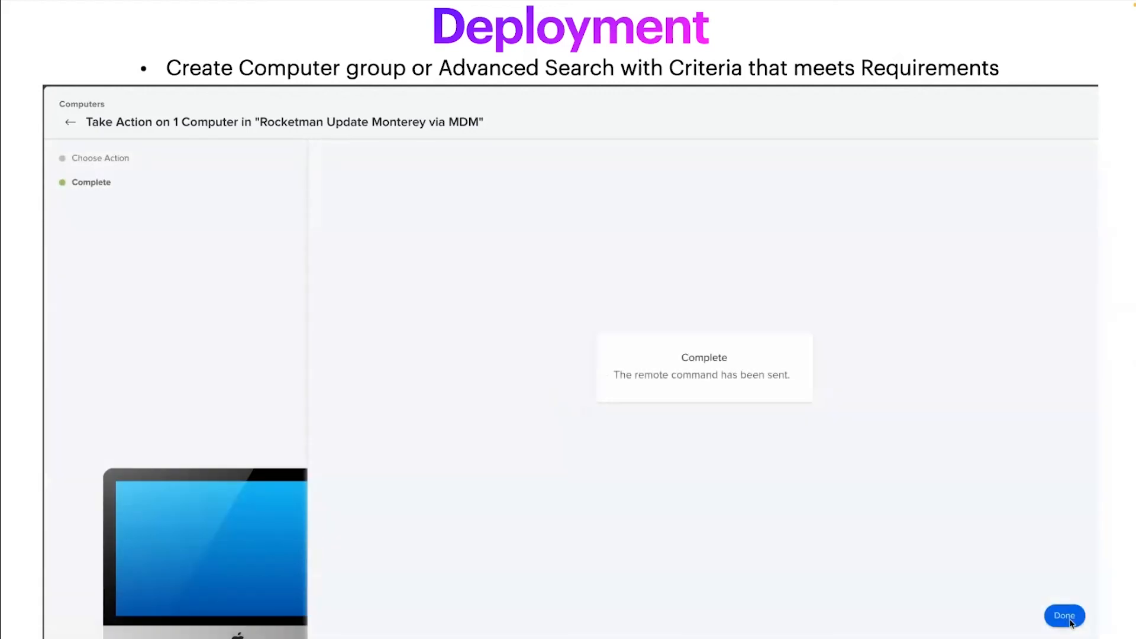